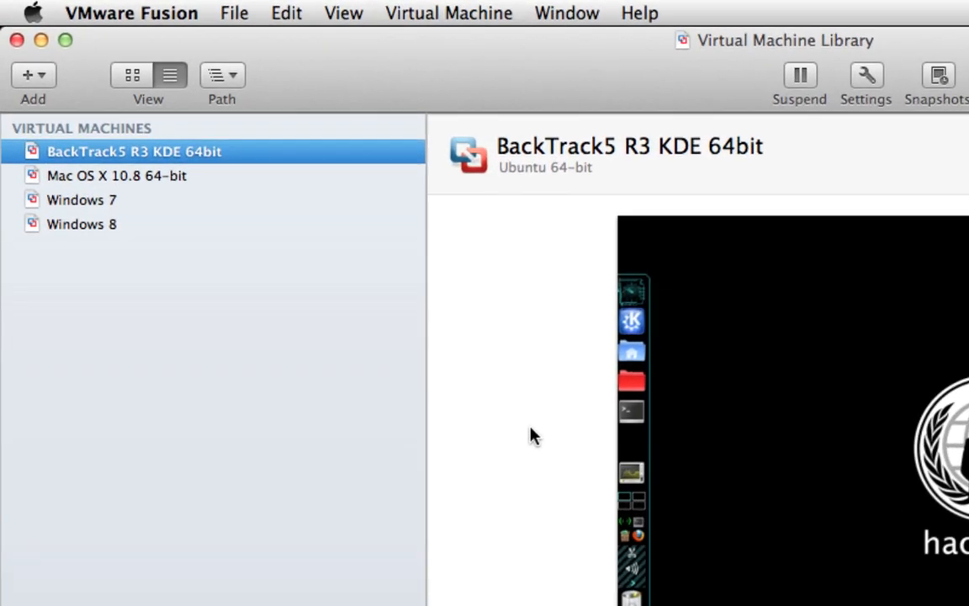
Set the BackTrack VM's network adapter to Share with my Mac in its settings
{"action": "left_click", "coordinate": [135, 152]}
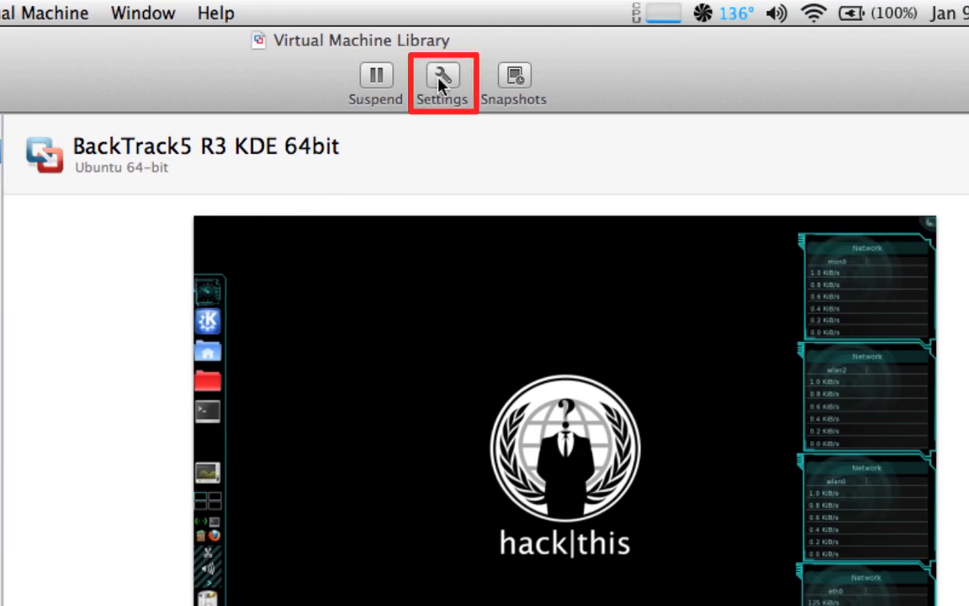
{"action": "left_click", "coordinate": [441, 76]}
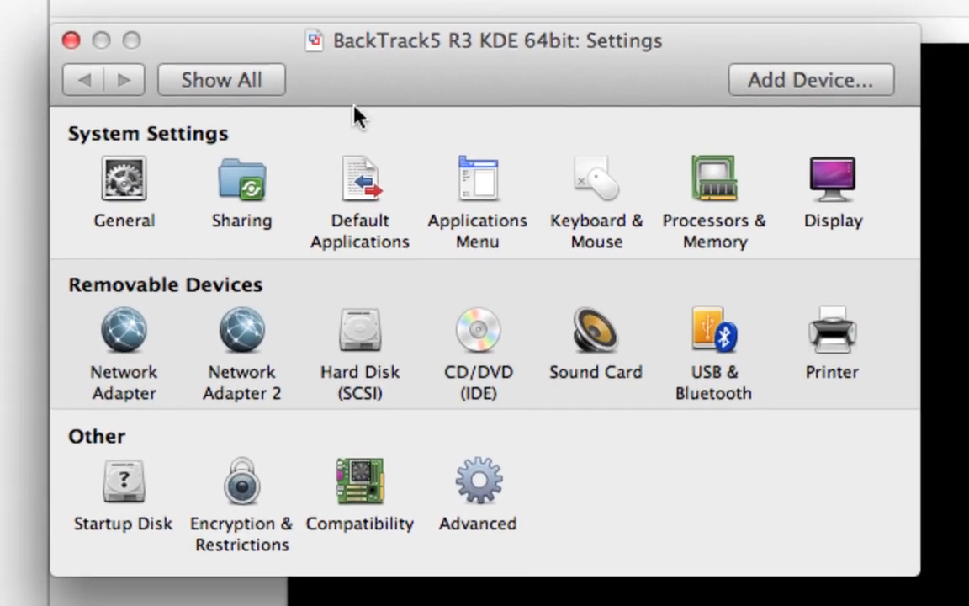
{"action": "mouse_move", "coordinate": [133, 340]}
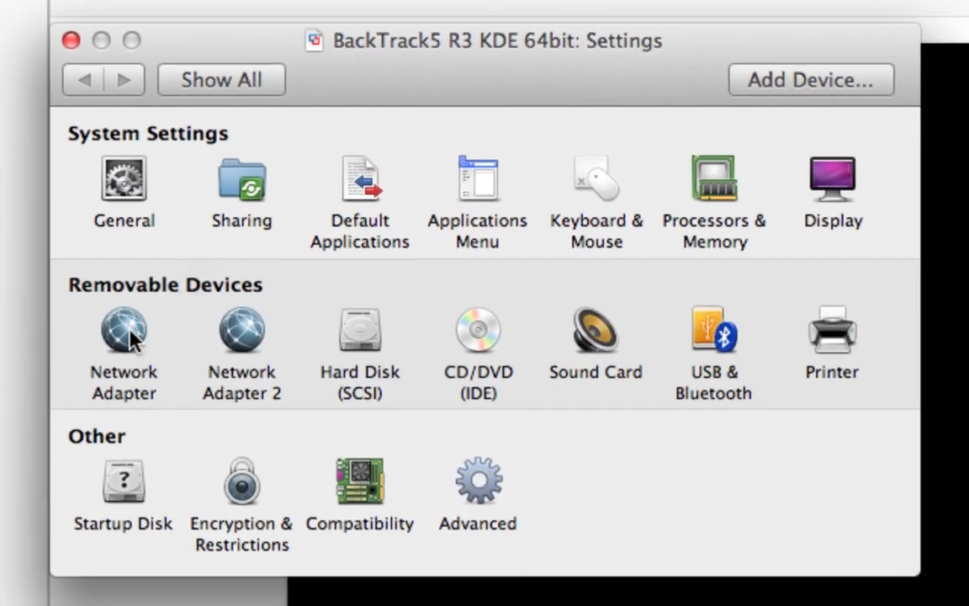
{"action": "left_click", "coordinate": [125, 336]}
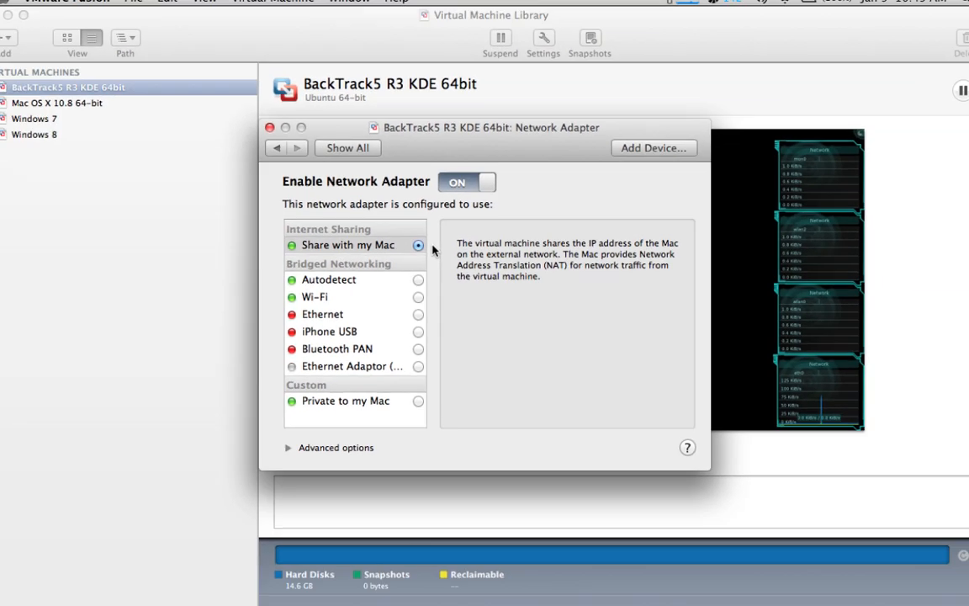
{"action": "left_click", "coordinate": [269, 128]}
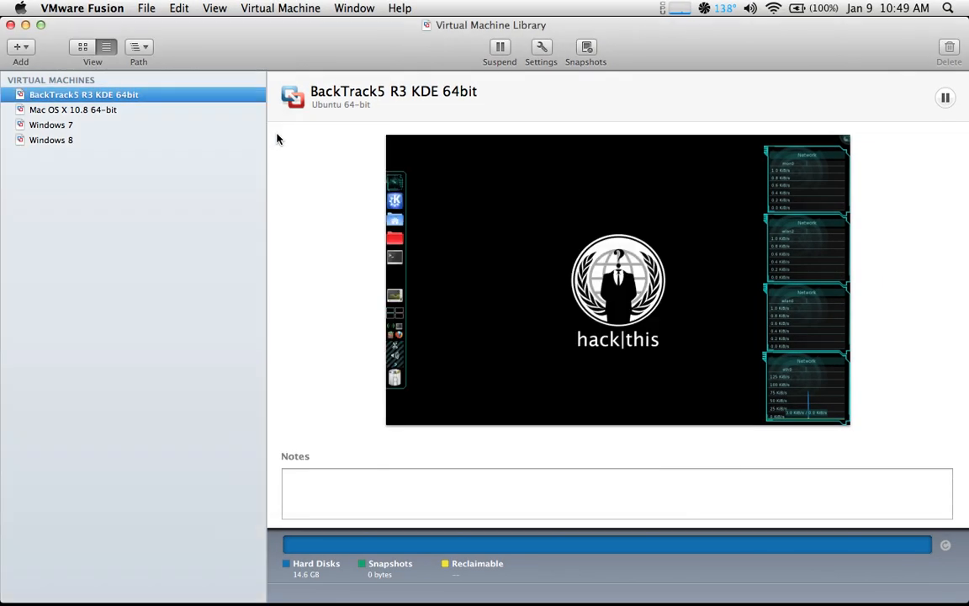
{"action": "mouse_move", "coordinate": [333, 198]}
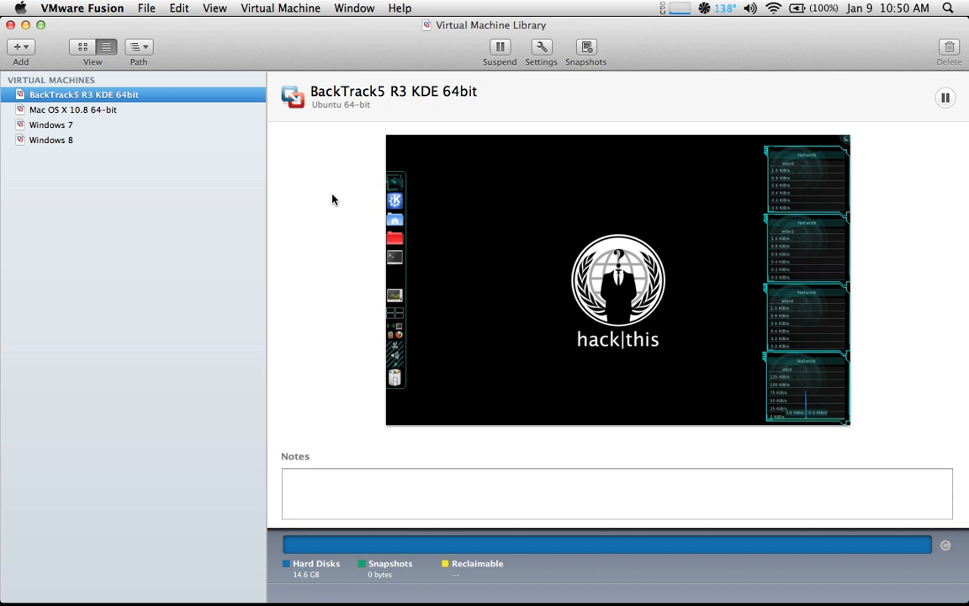
{"action": "mouse_move", "coordinate": [328, 261]}
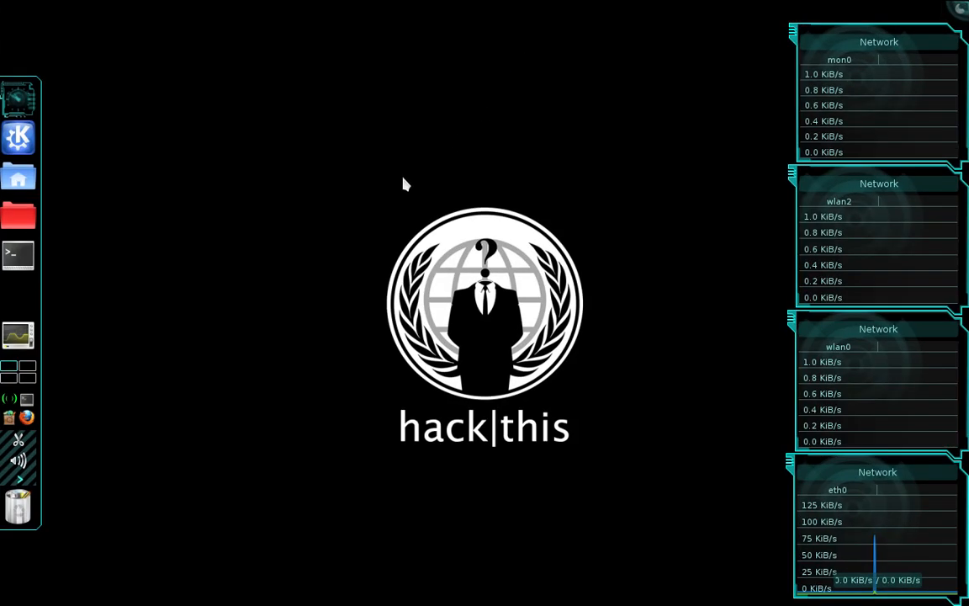
{"action": "mouse_move", "coordinate": [175, 336]}
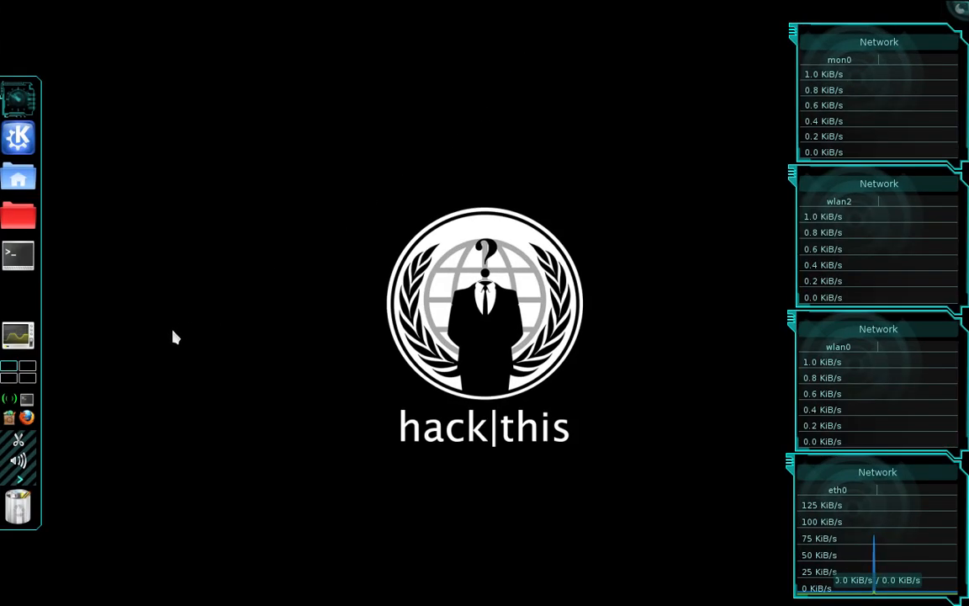
{"action": "mouse_move", "coordinate": [150, 309]}
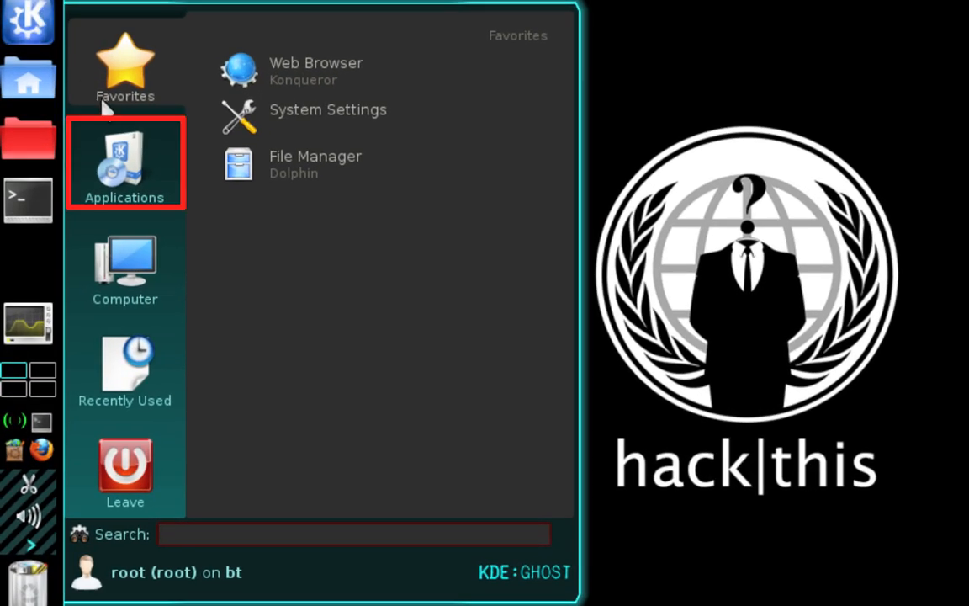
Launch Wicd Network Manager from the K menu's Applications > Internet category
{"action": "left_click", "coordinate": [124, 163]}
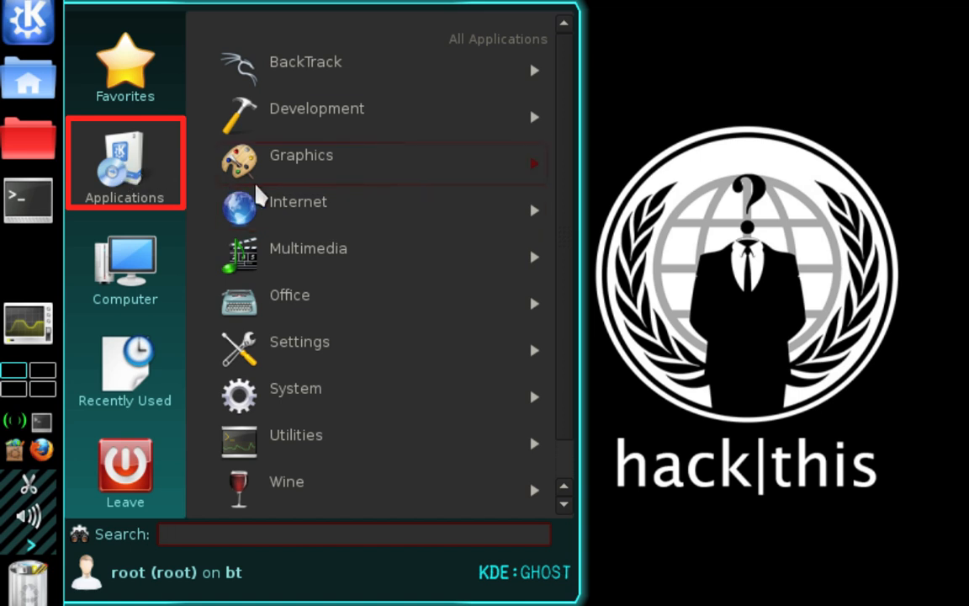
{"action": "left_click", "coordinate": [298, 202]}
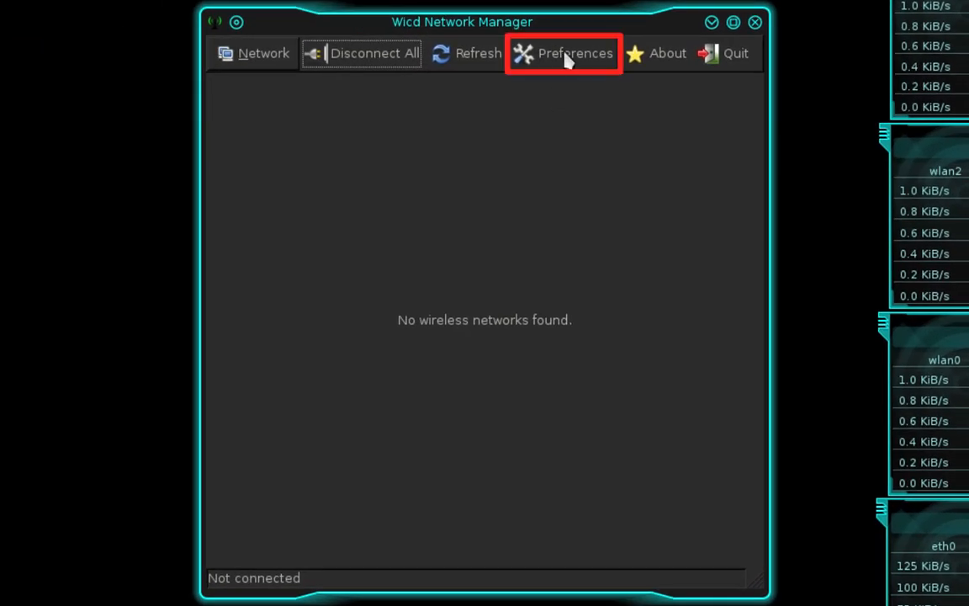
Bring up Wicd Preferences on the General Settings tab with blank interface fields
{"action": "left_click", "coordinate": [564, 52]}
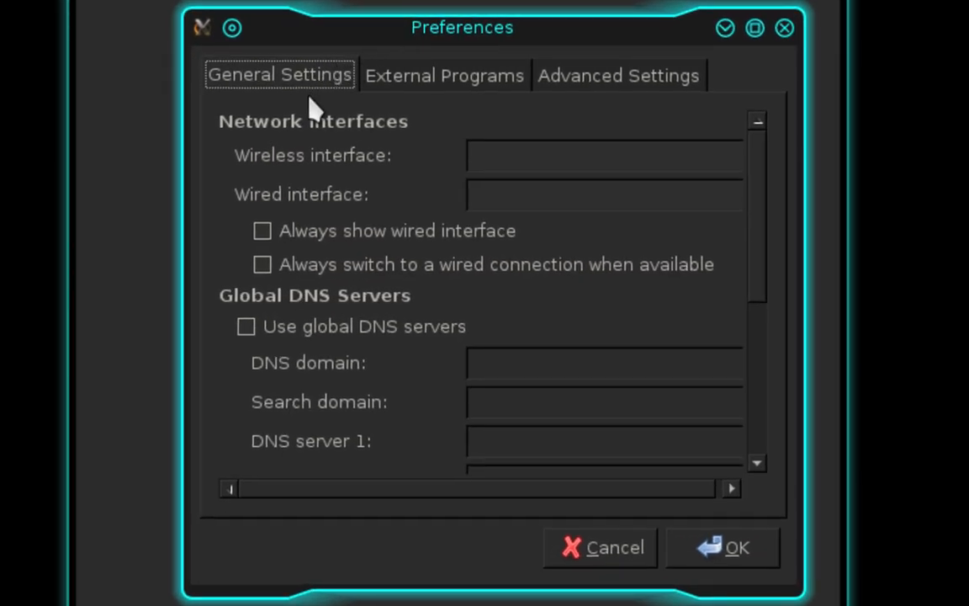
{"action": "mouse_move", "coordinate": [249, 202]}
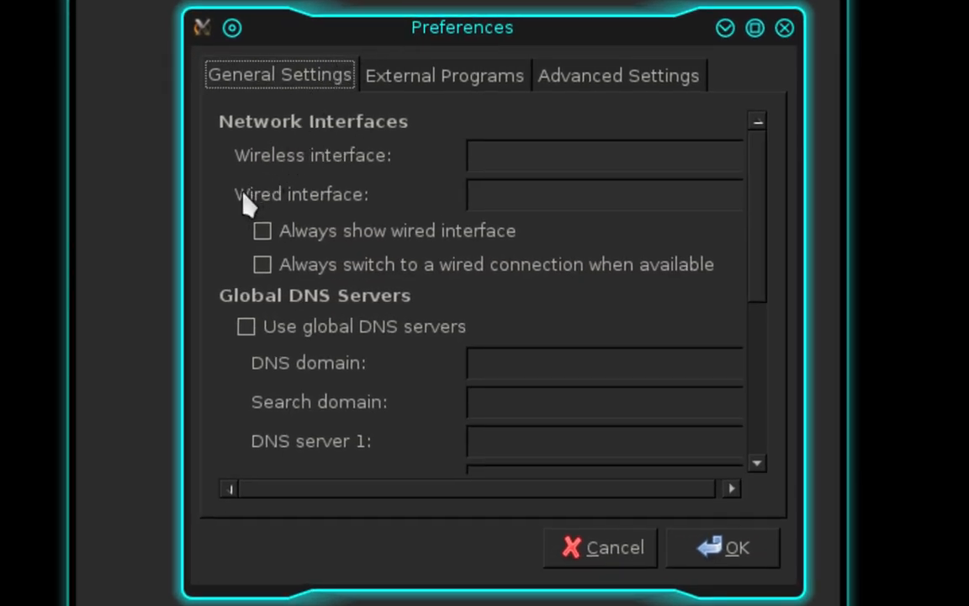
{"action": "mouse_move", "coordinate": [328, 208]}
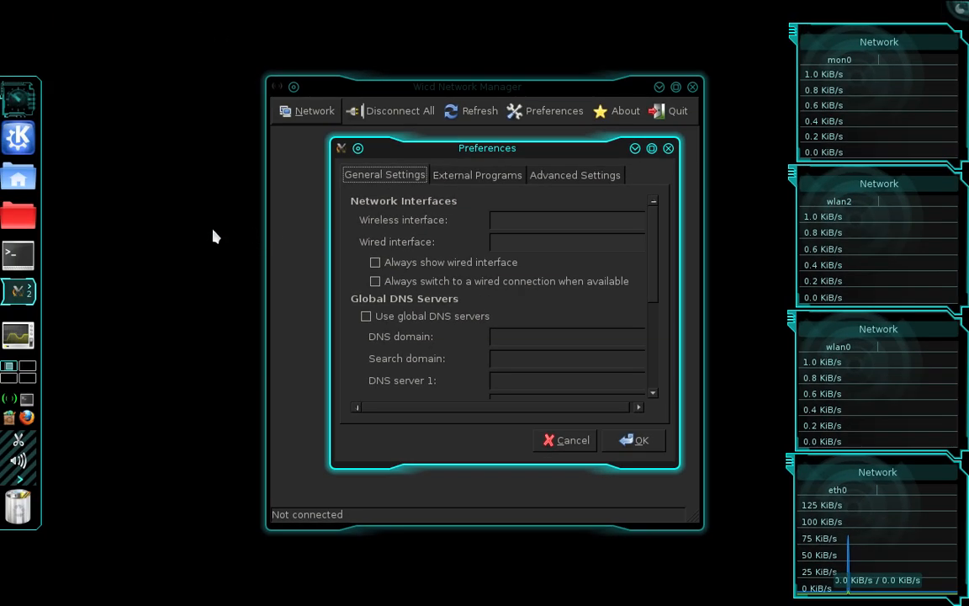
{"action": "mouse_move", "coordinate": [232, 200]}
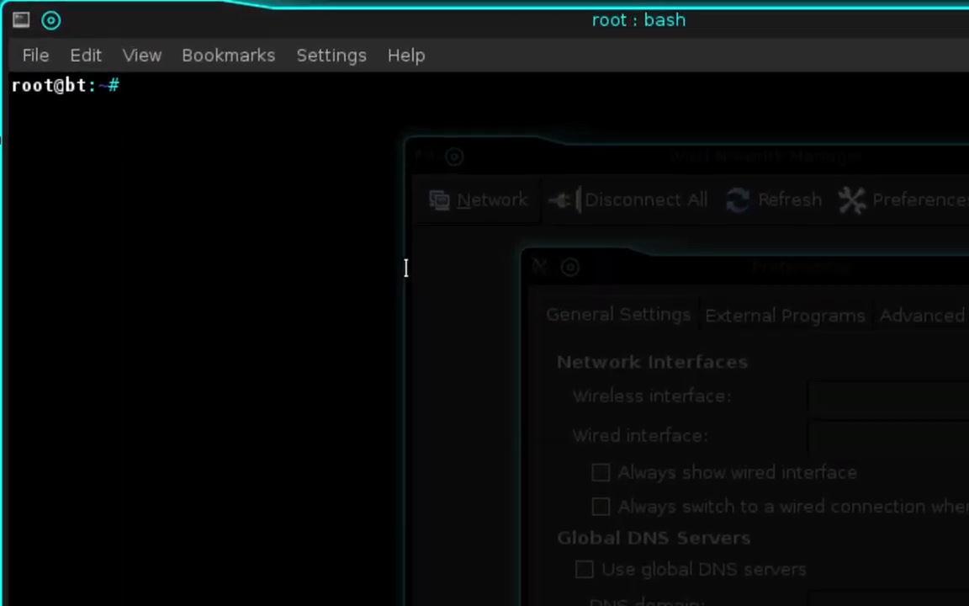
Run ifconfig in the terminal to find the wired adapter's name
{"action": "type", "text": "ifconfig"}
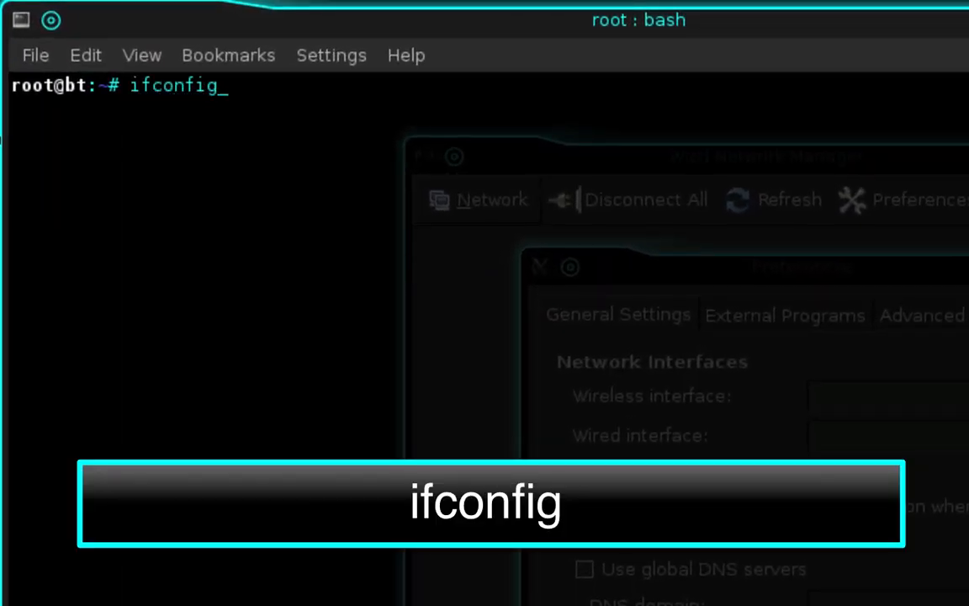
{"action": "key", "text": "Return"}
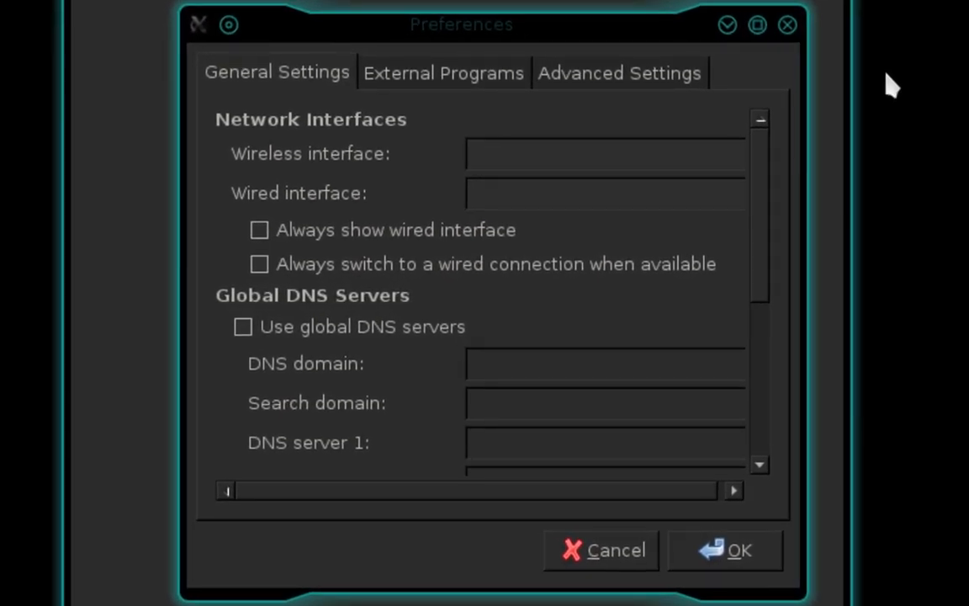
Set the Wired interface field to eth0 and apply the preferences
{"action": "left_click", "coordinate": [605, 192]}
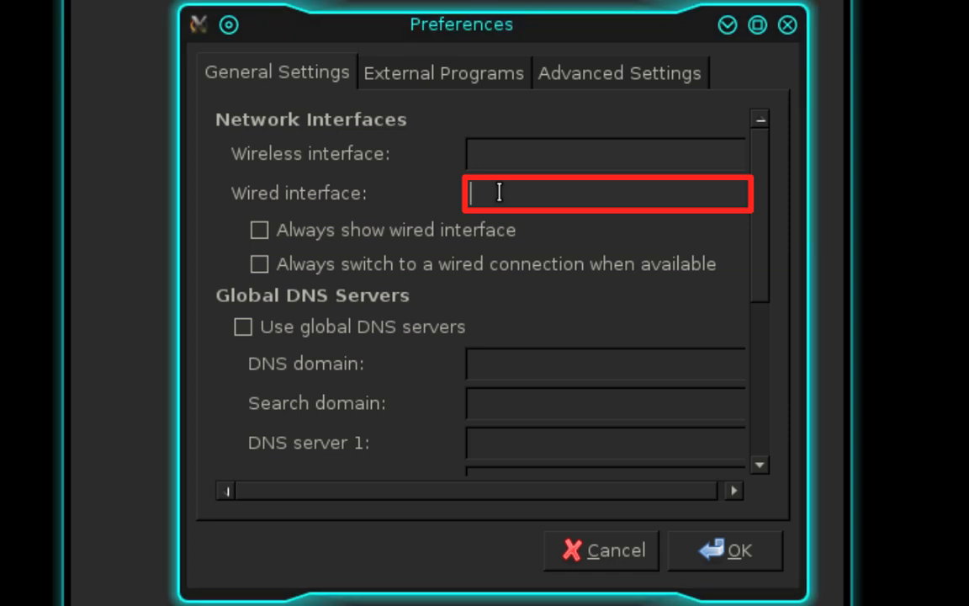
{"action": "type", "text": "eth0"}
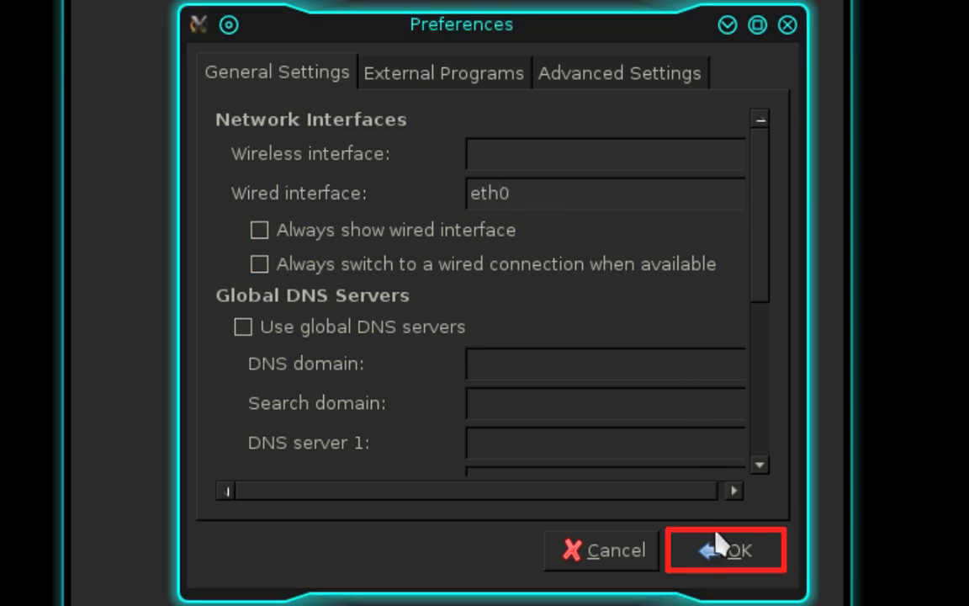
{"action": "left_click", "coordinate": [725, 549]}
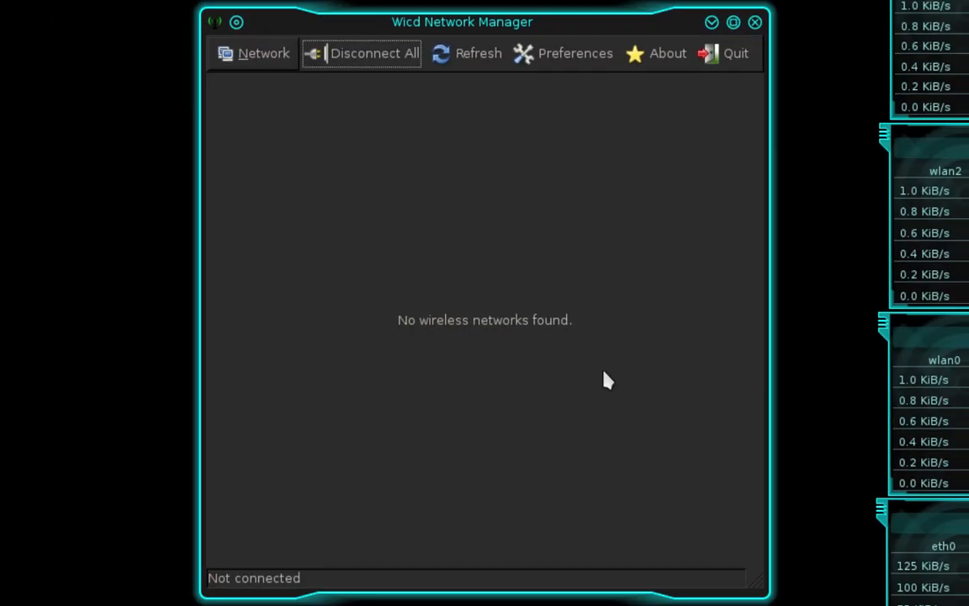
{"action": "mouse_move", "coordinate": [478, 52]}
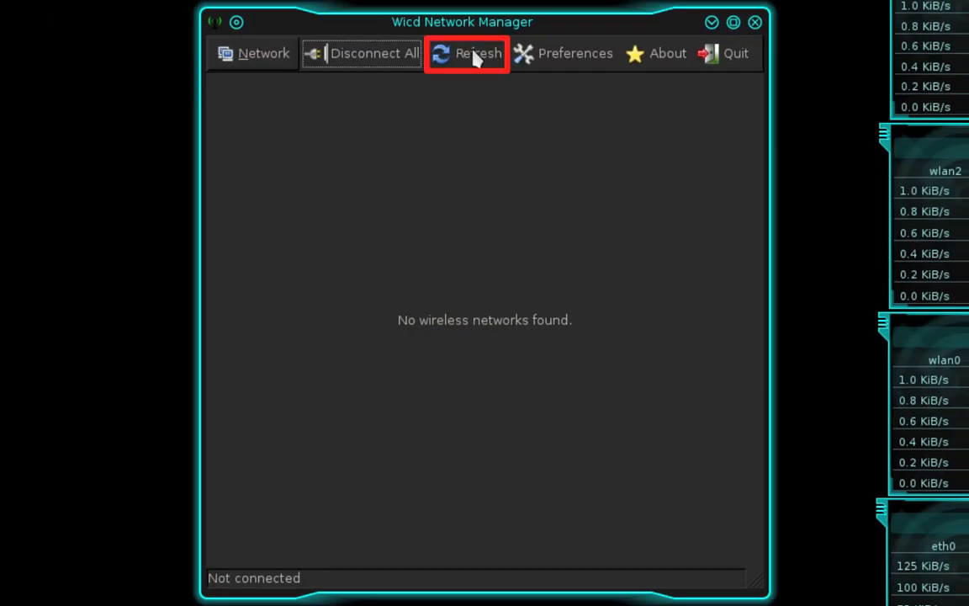
Refresh the network list and connect to the wired-default network
{"action": "left_click", "coordinate": [478, 52]}
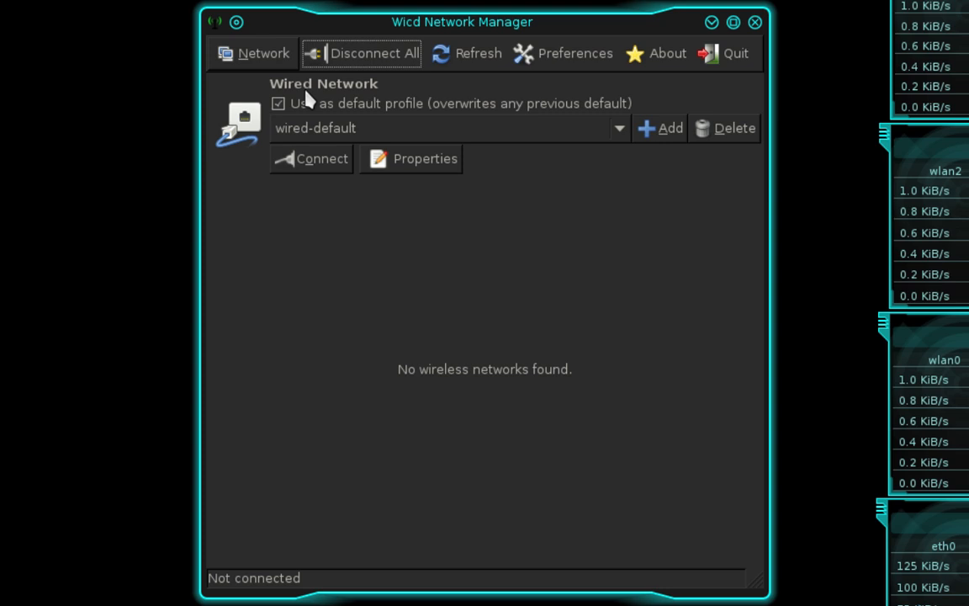
{"action": "mouse_move", "coordinate": [353, 99]}
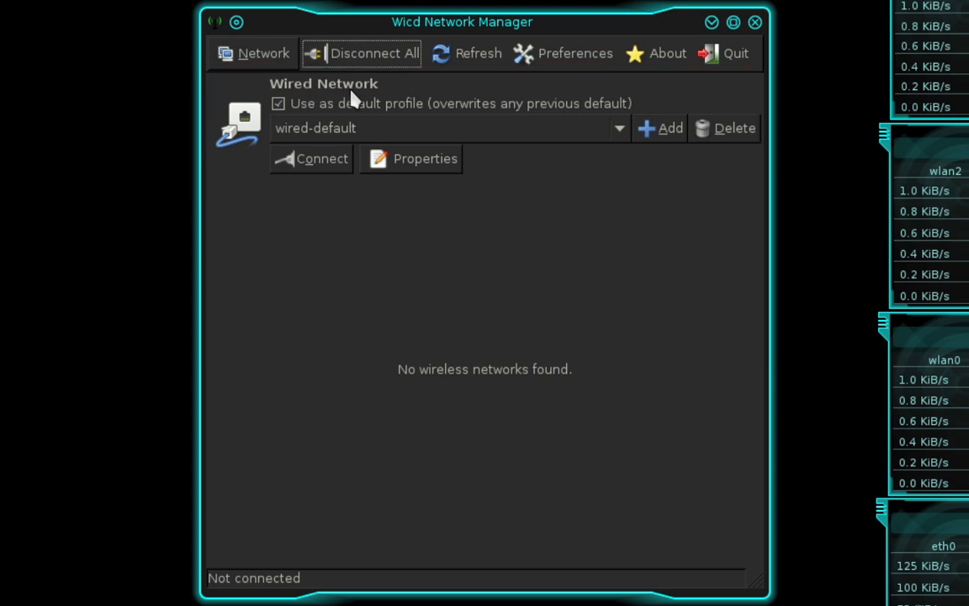
{"action": "left_click", "coordinate": [319, 158]}
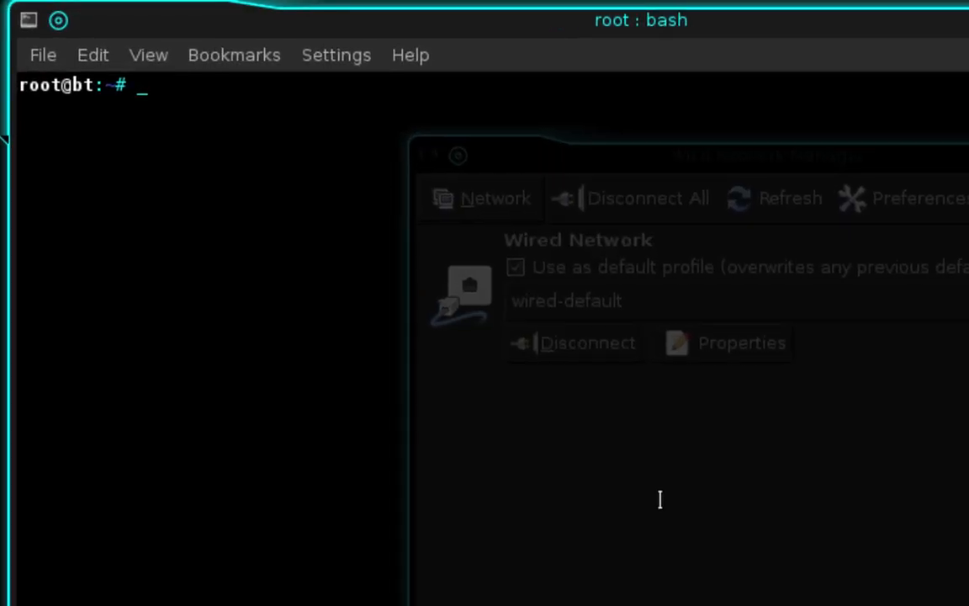
Enter ifconfig at the root prompt to check eth0's IP address
{"action": "type", "text": "ifconfig"}
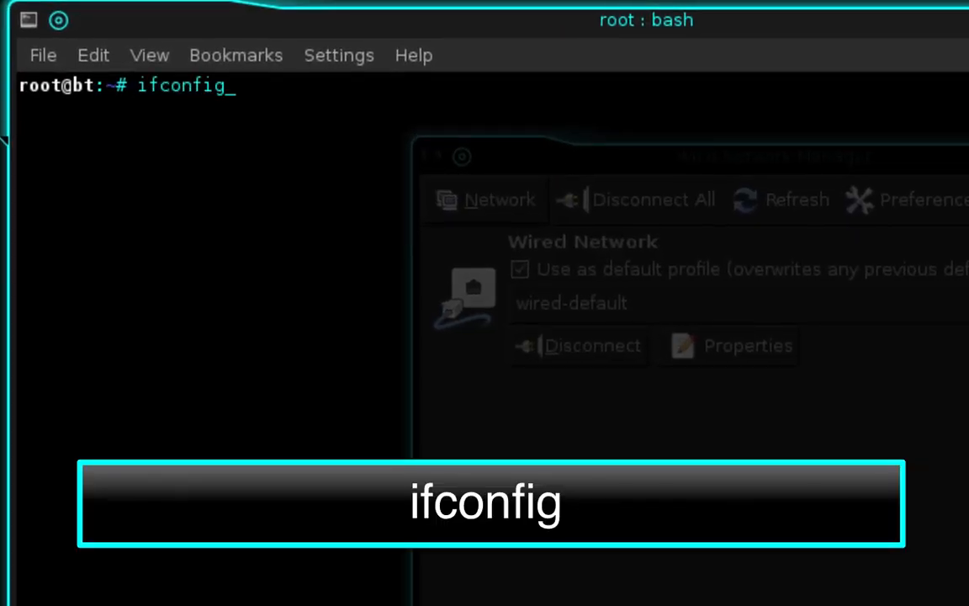